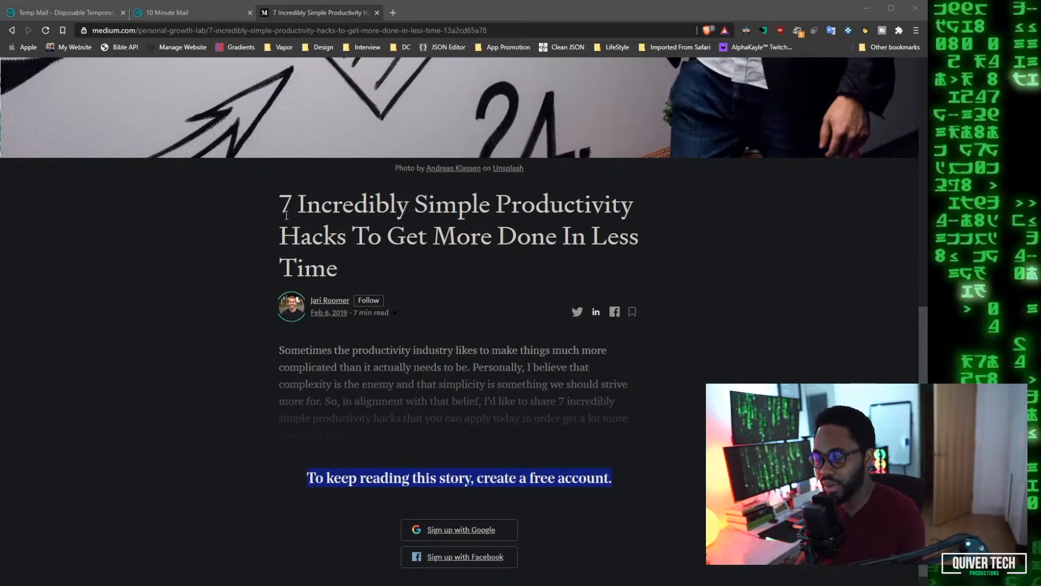
scroll("down", 3)
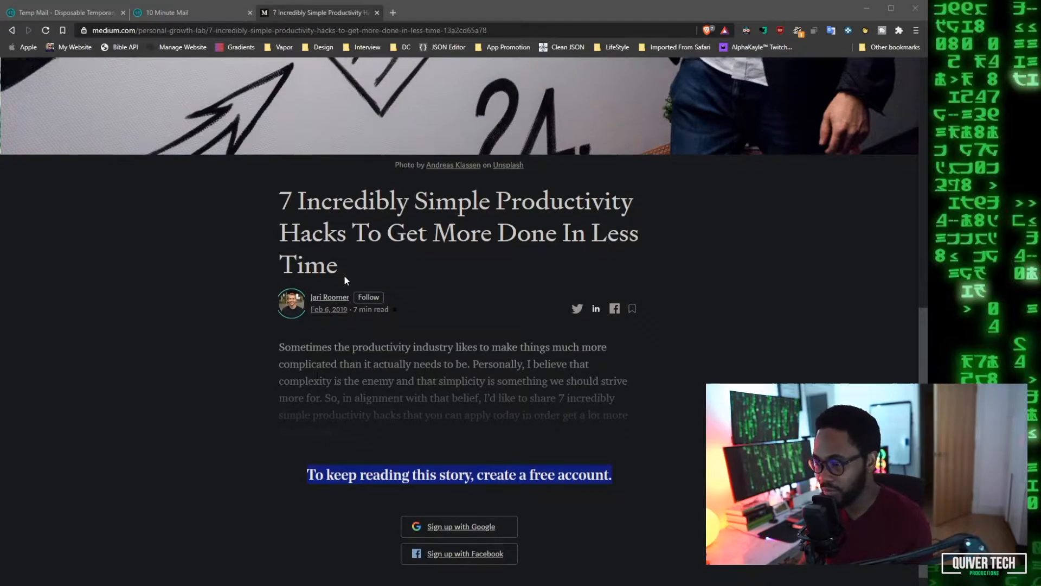
scroll("down", 3)
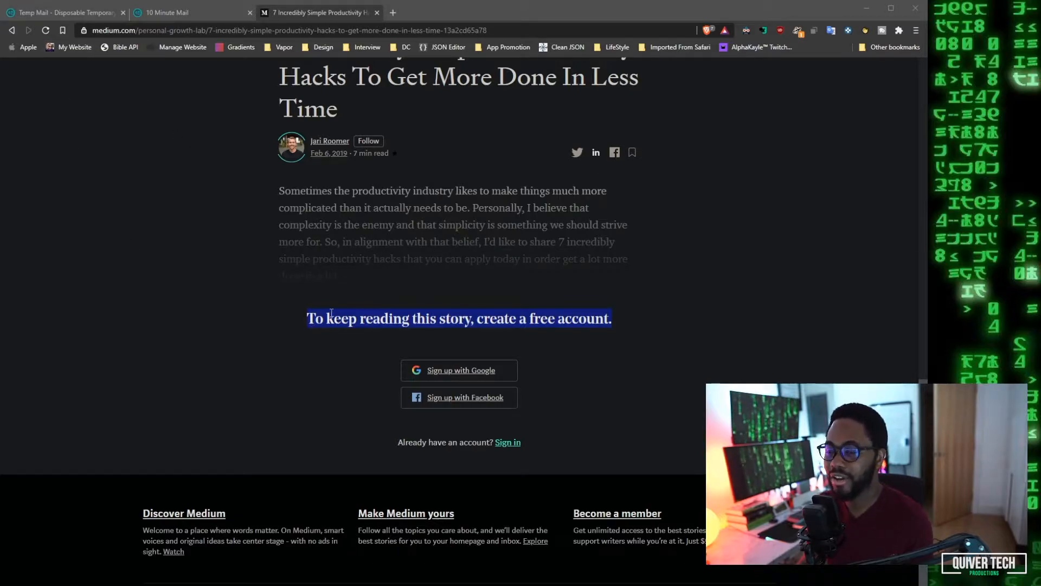
mouse_move(485, 398)
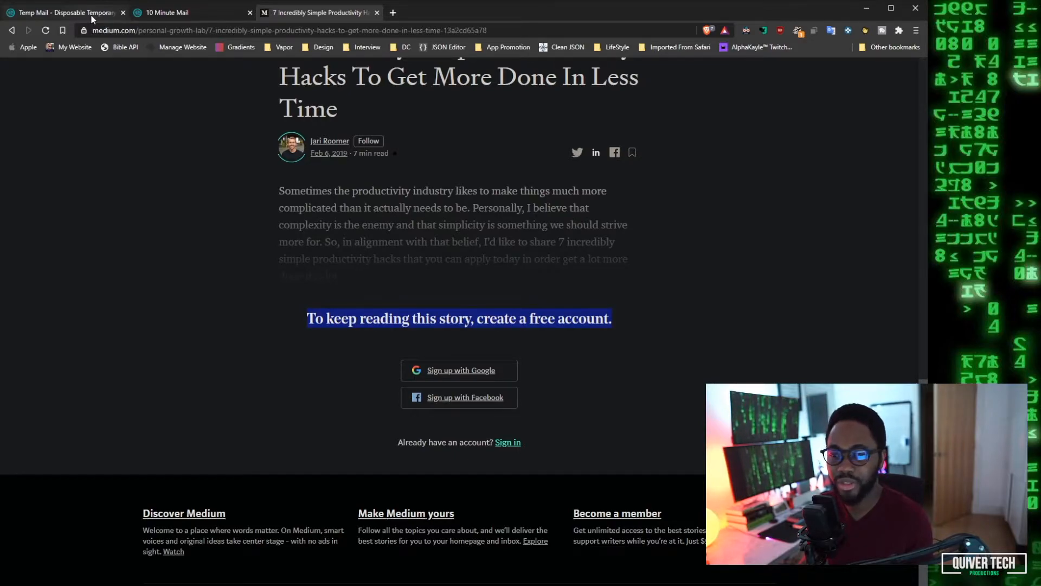
left_click(63, 12)
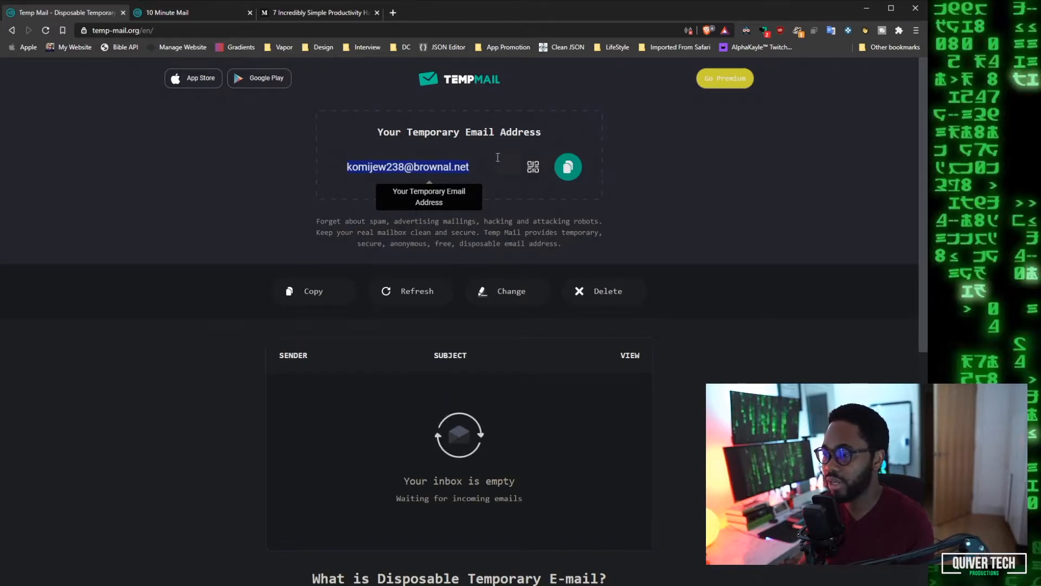
mouse_move(315, 409)
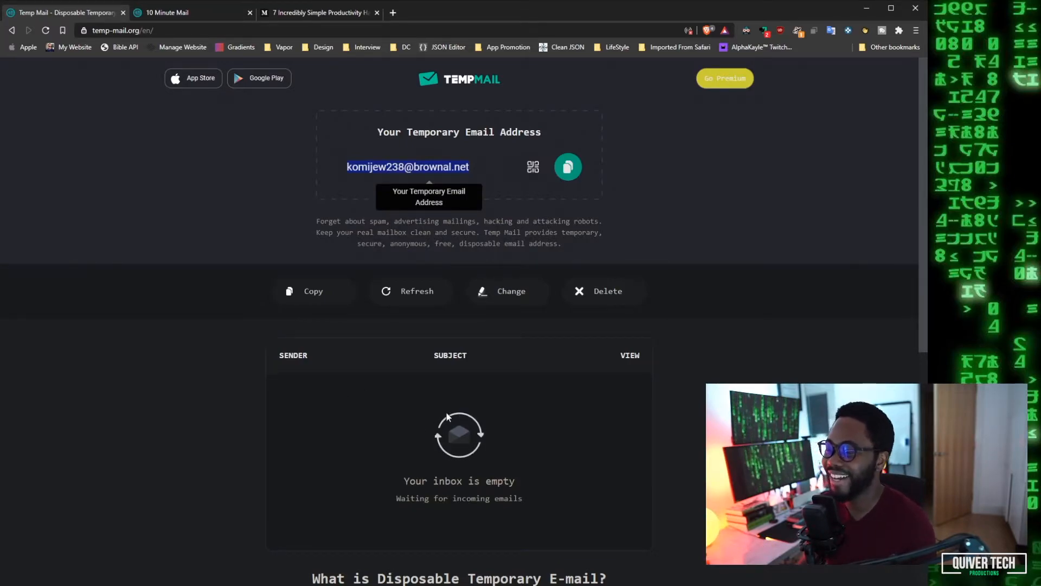
scroll("down", 3)
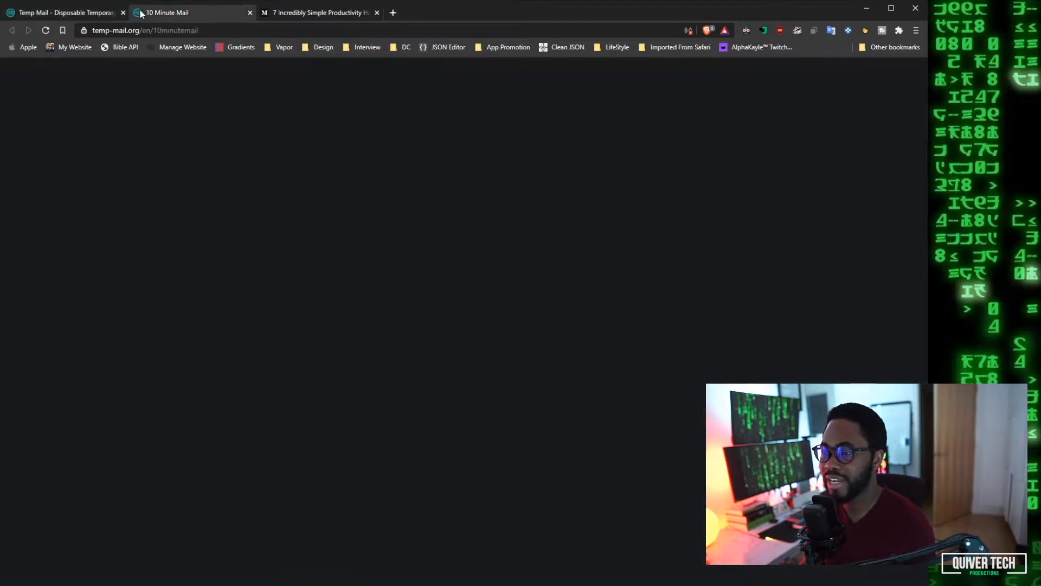
View the 10 Minute Mail address and timer, then return to the Medium article
left_click(193, 12)
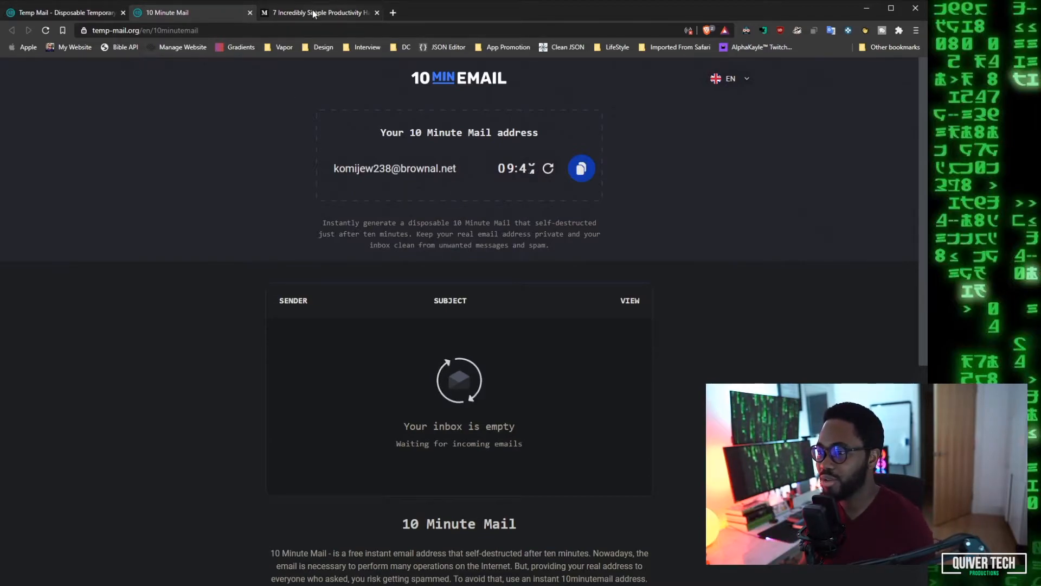
left_click(320, 13)
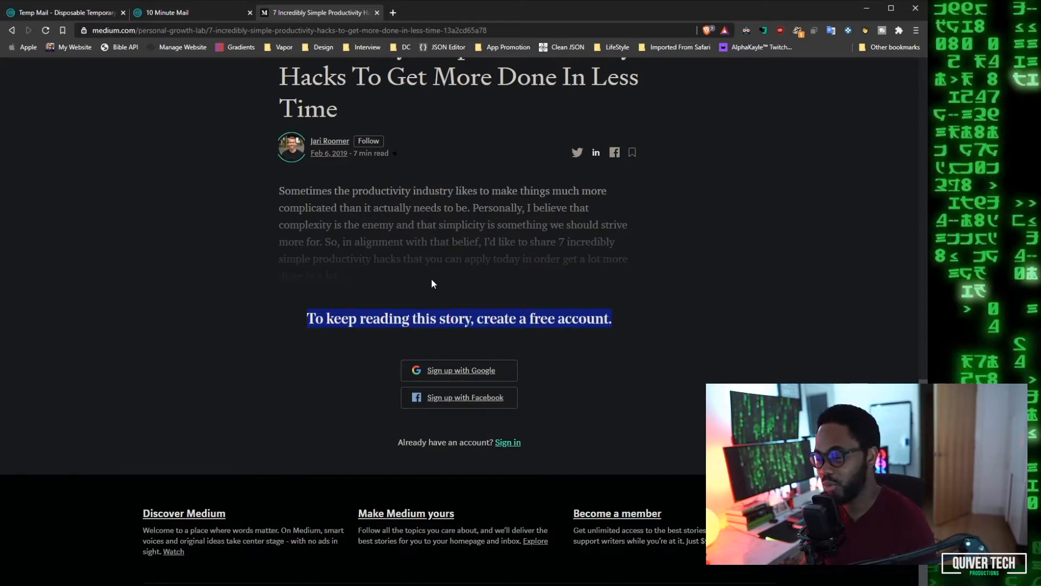
mouse_move(483, 397)
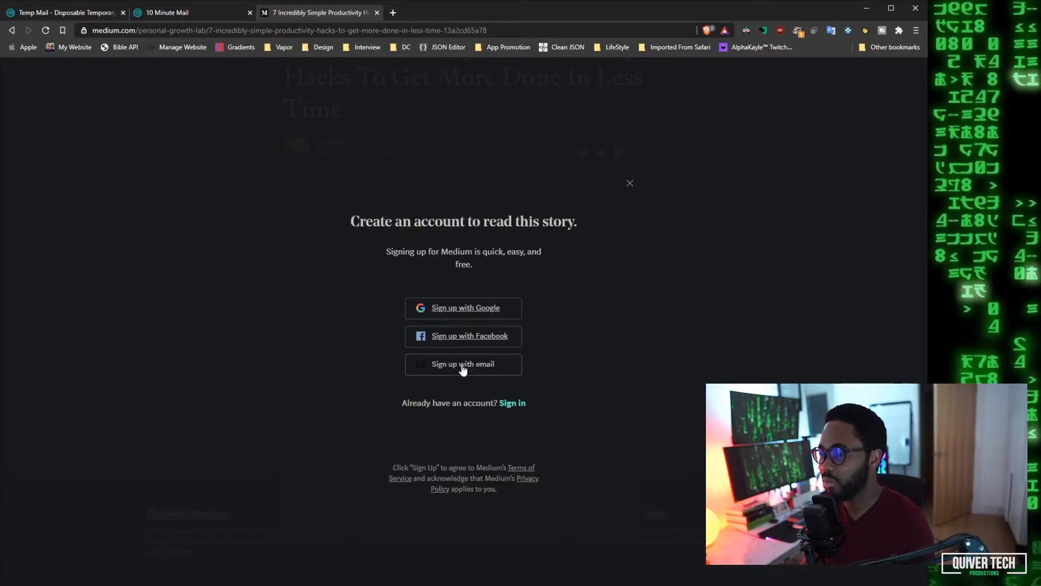
left_click(463, 364)
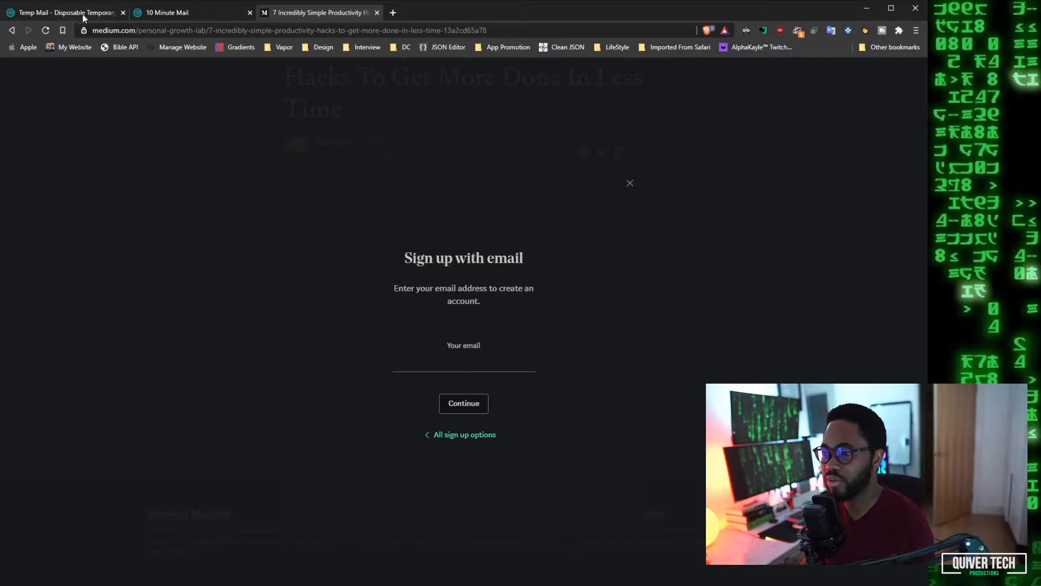
left_click(63, 12)
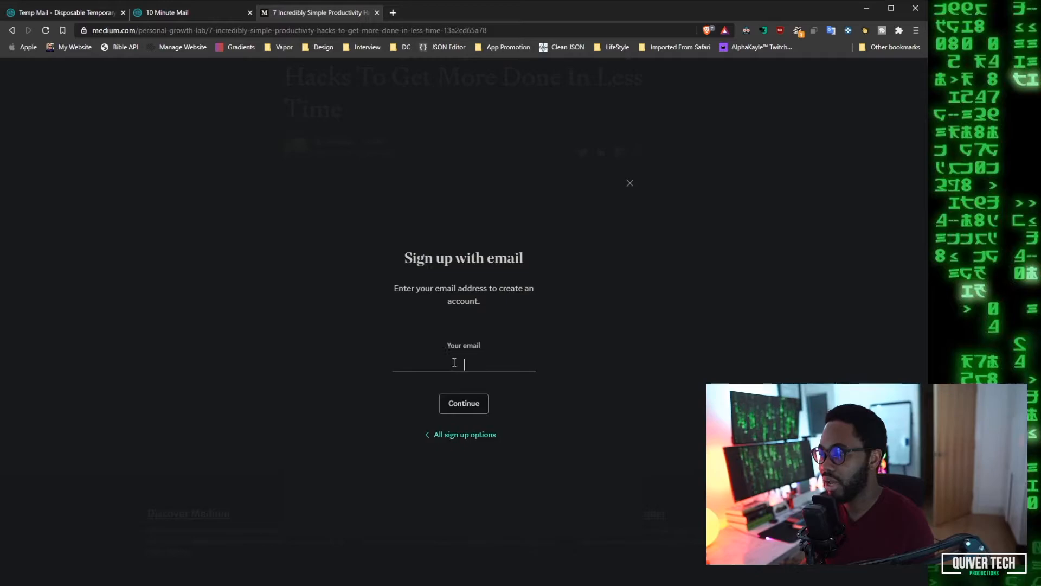
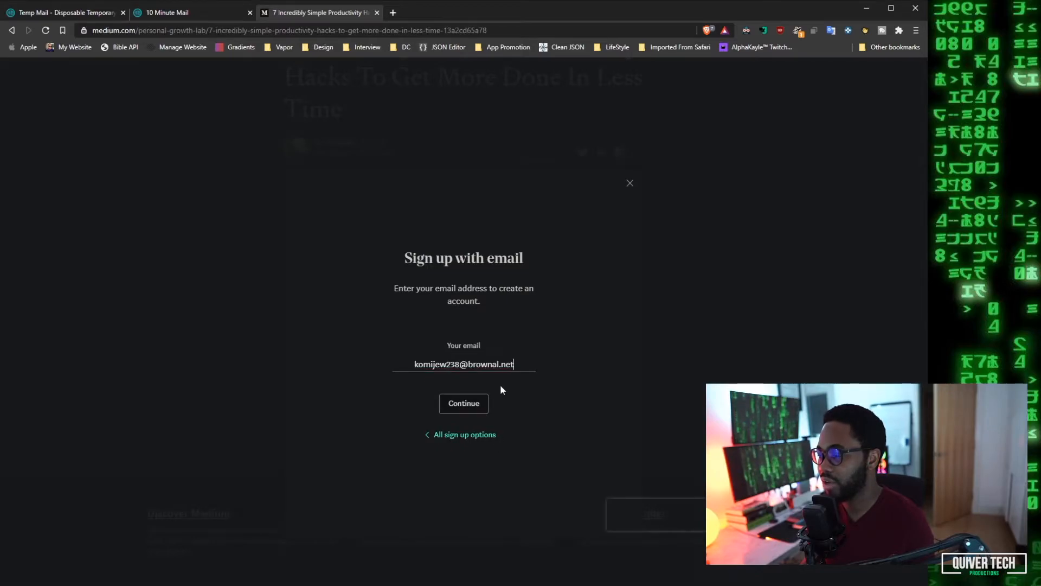
left_click(463, 404)
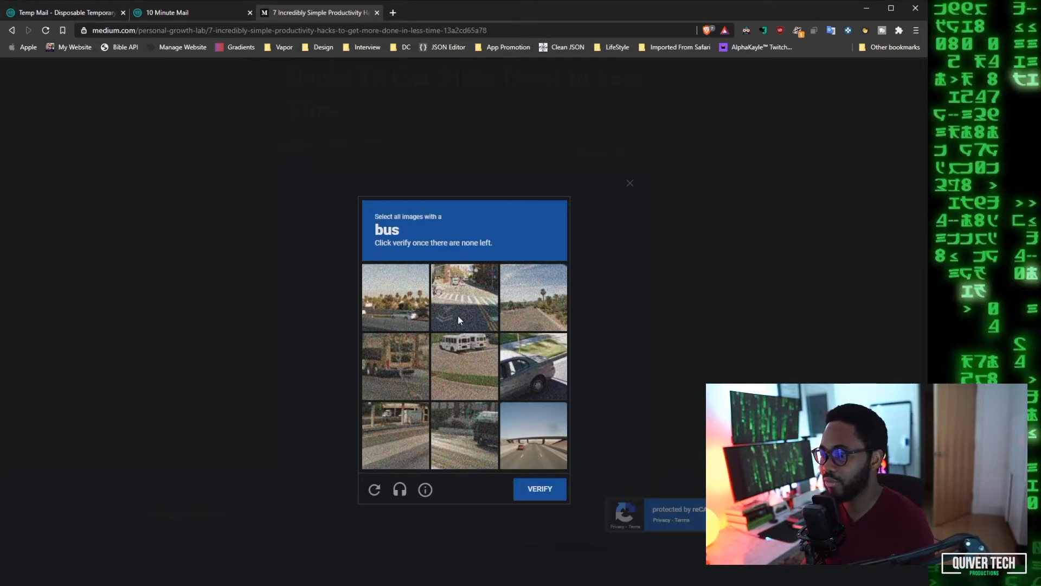
Pass the bus-picture verification so Medium sends the sign-in link, and dismiss the inbox notice
left_click(463, 436)
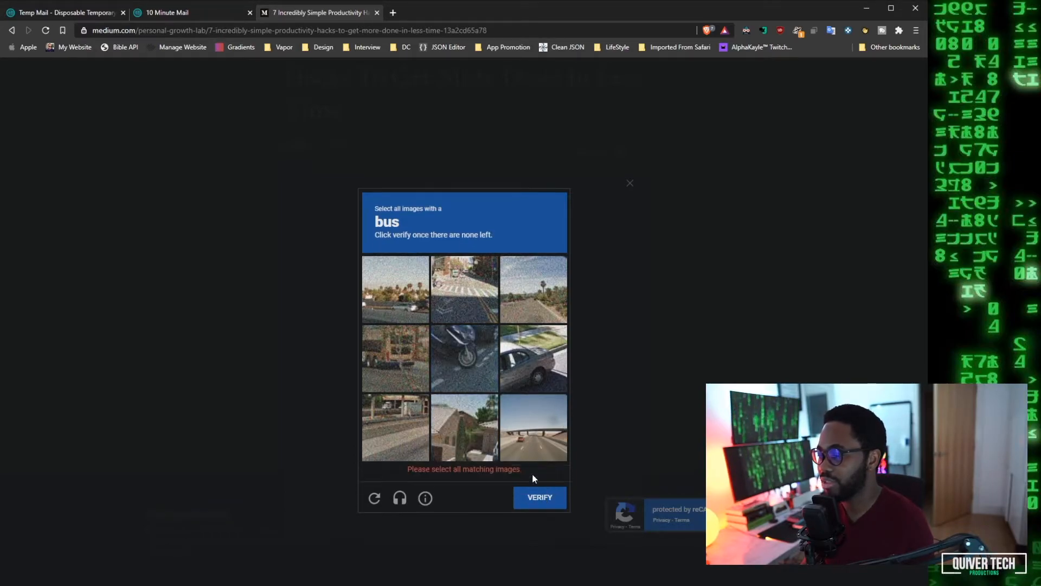
left_click(395, 359)
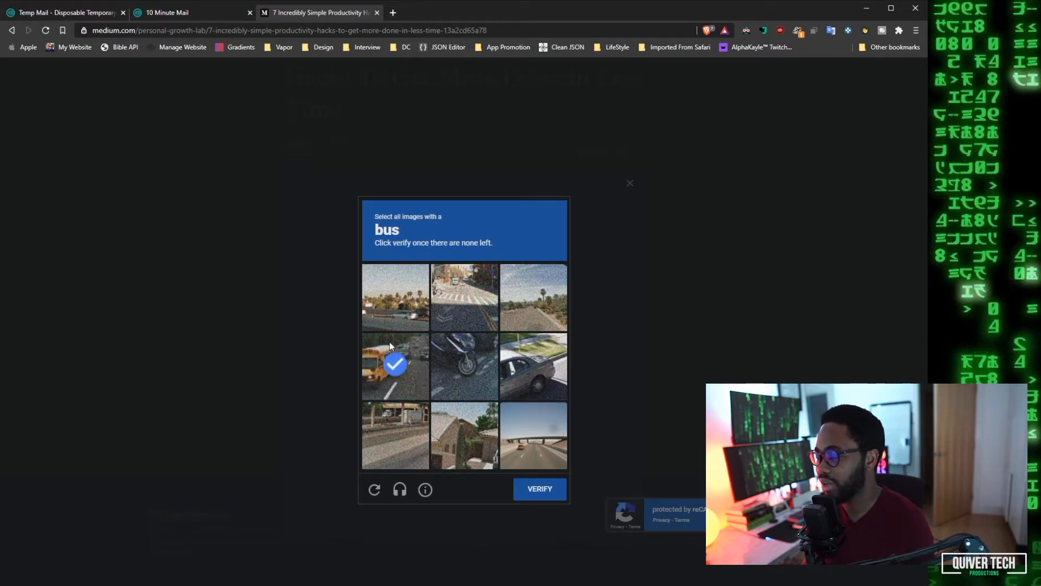
left_click(396, 365)
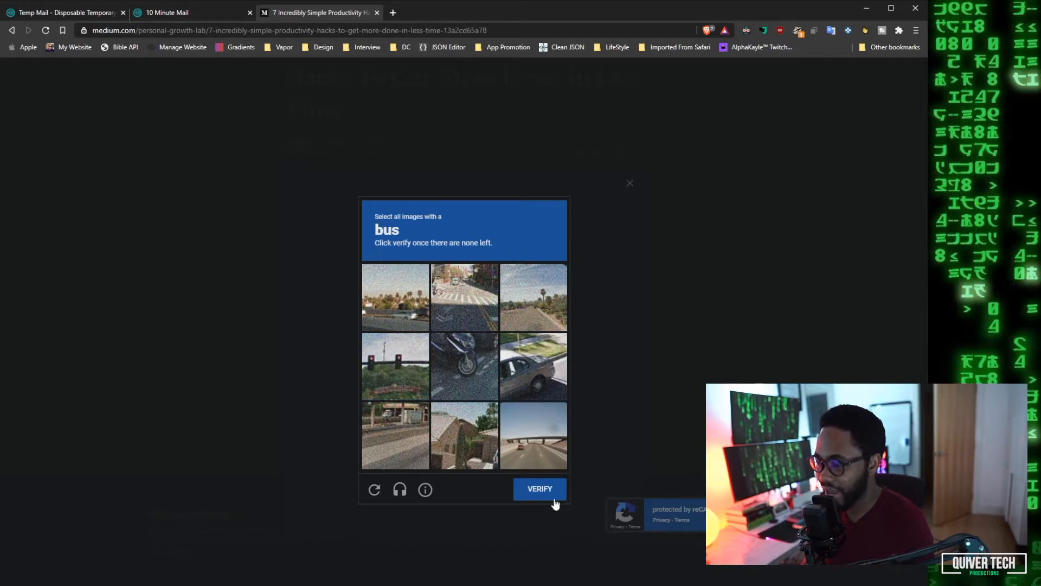
left_click(539, 489)
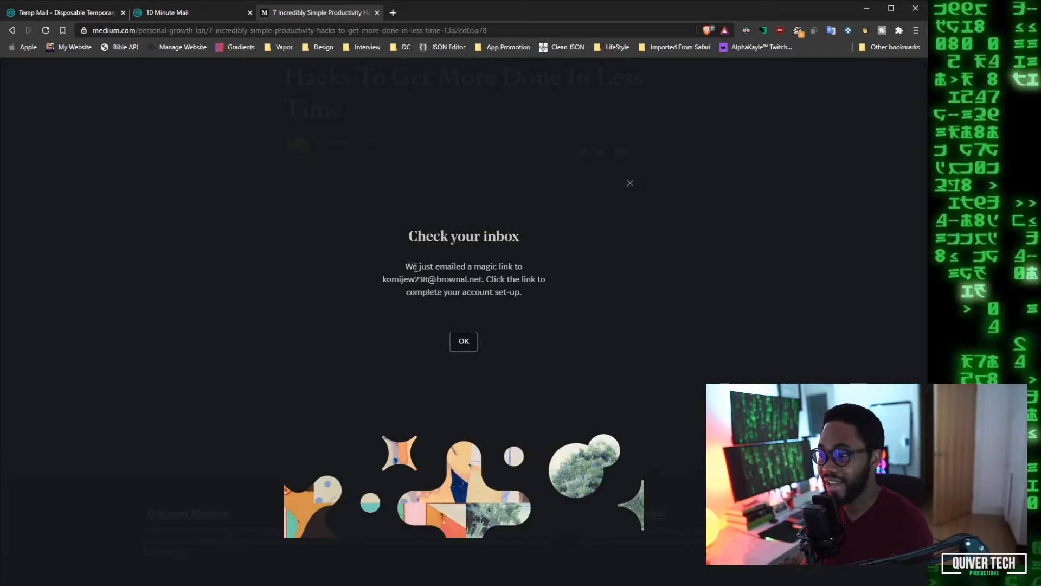
left_click(63, 12)
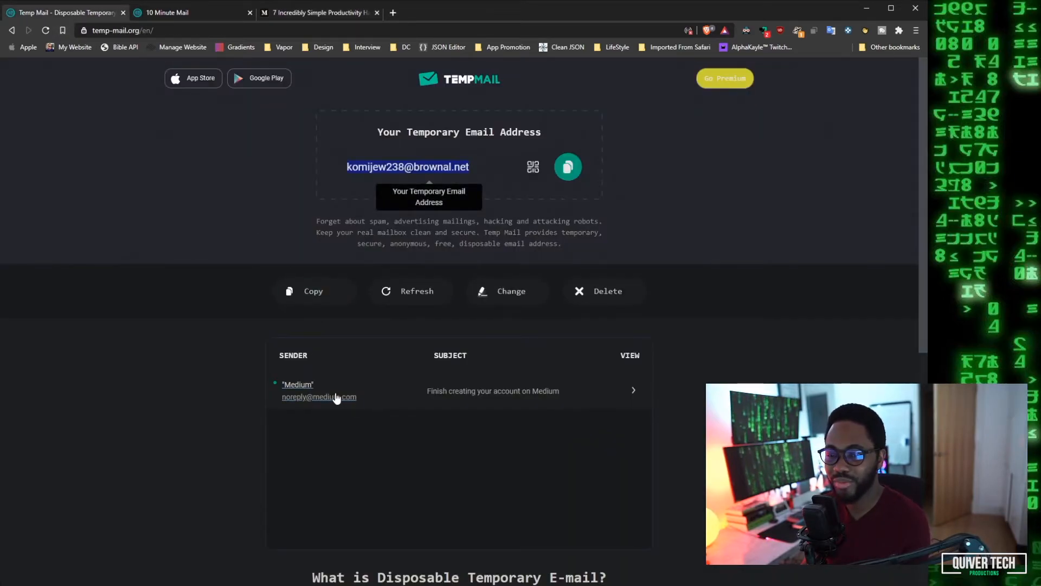
Open Medium's 'Finish creating your account' email in the Temp Mail inbox
left_click(492, 391)
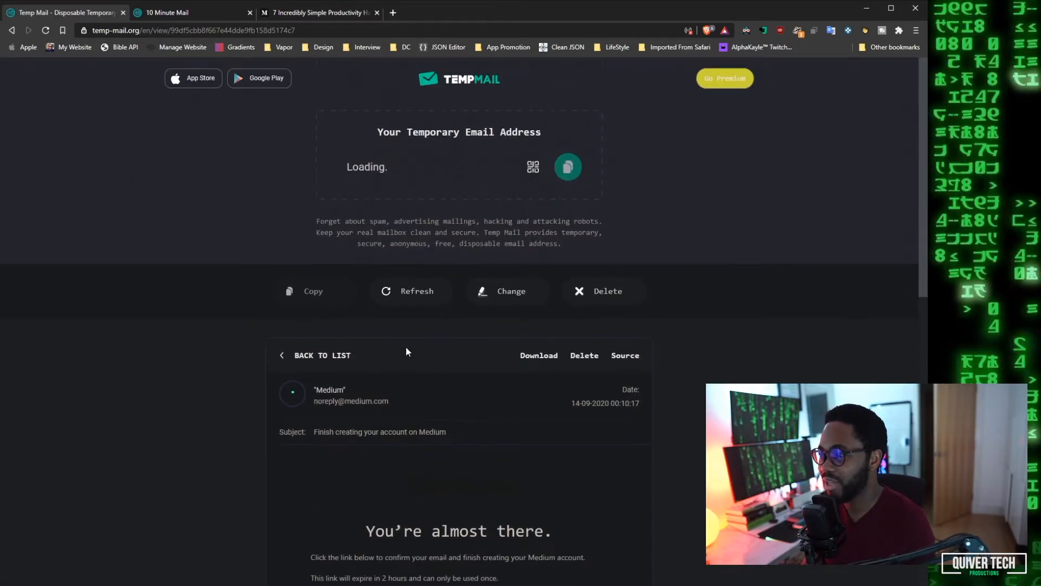
scroll("down", 3)
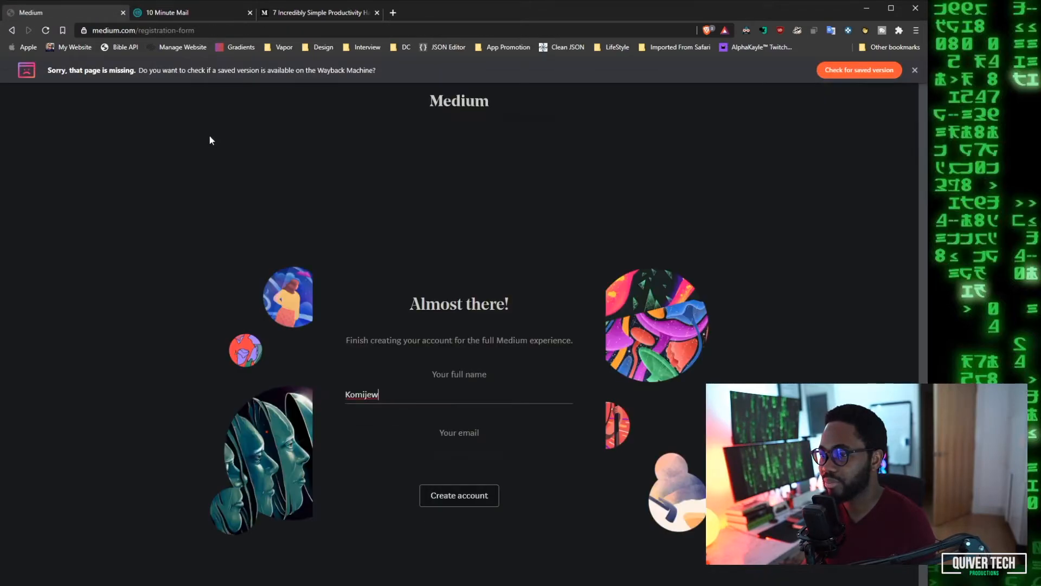
Replace the prefilled full name with 'Bond James Bond' and create the account
double_click(370, 394)
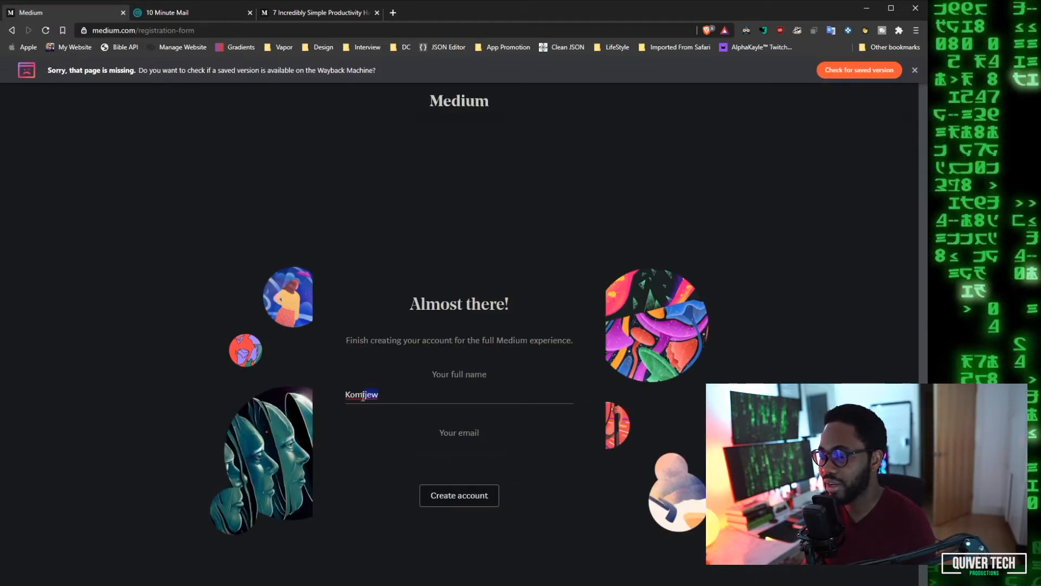
double_click(363, 393)
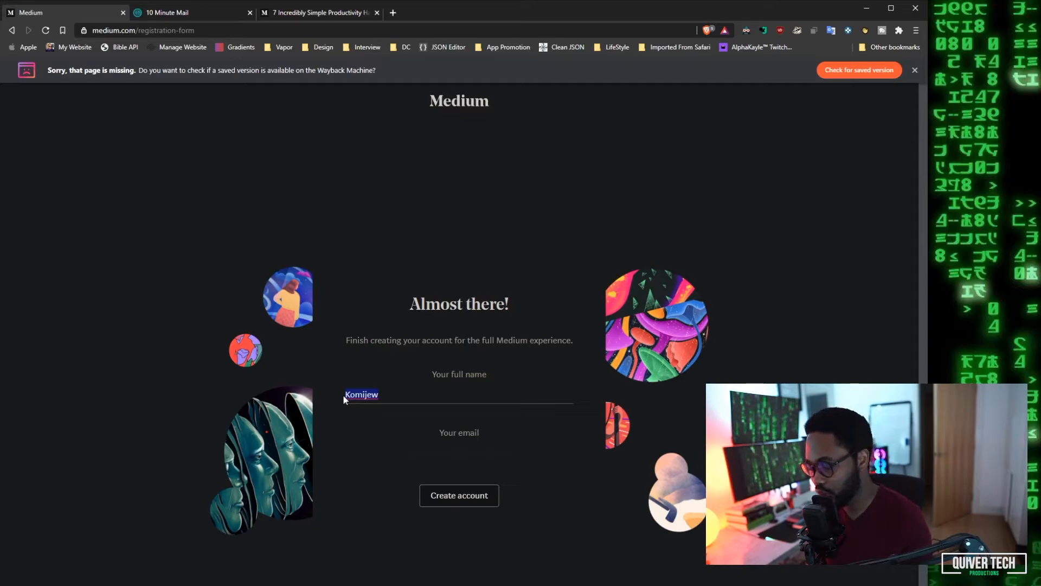
type("Bond James")
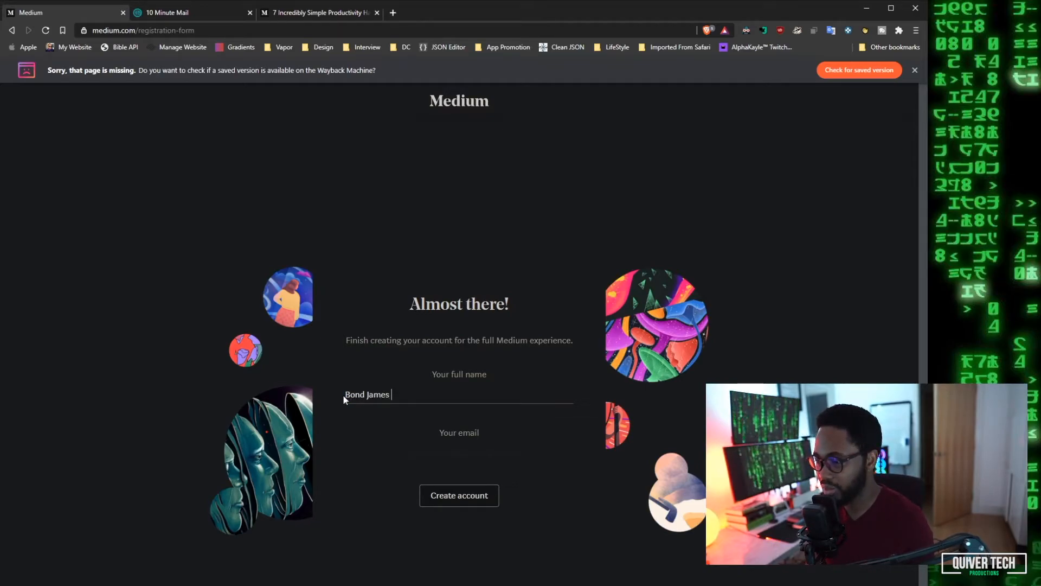
type("Bond")
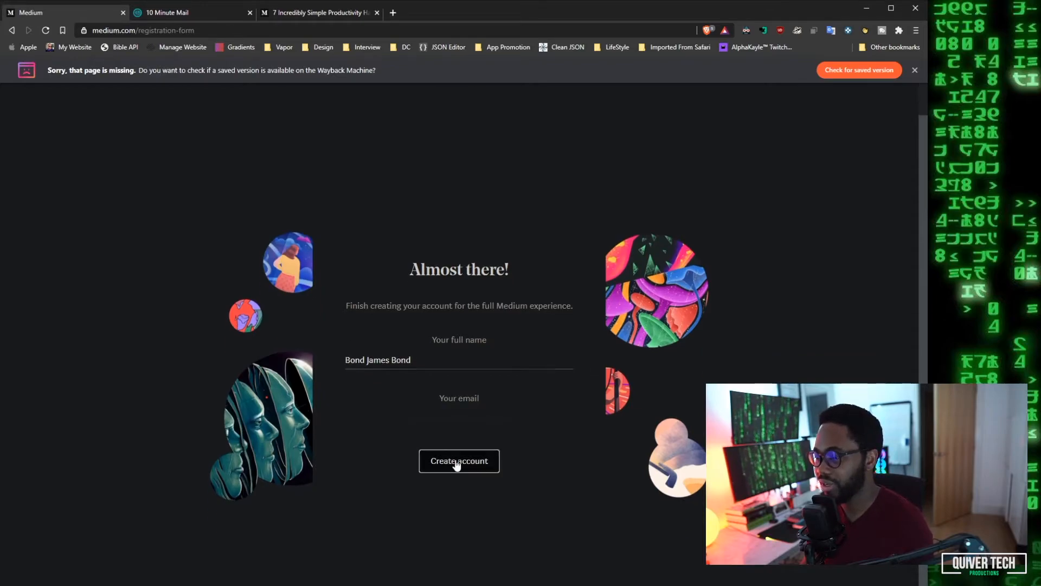
left_click(458, 460)
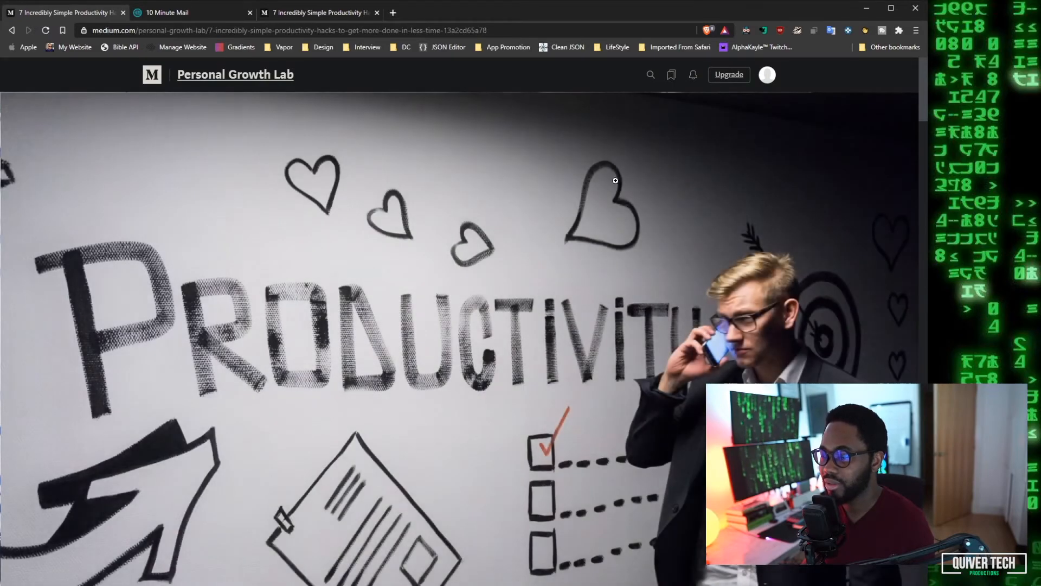
scroll("down", 3)
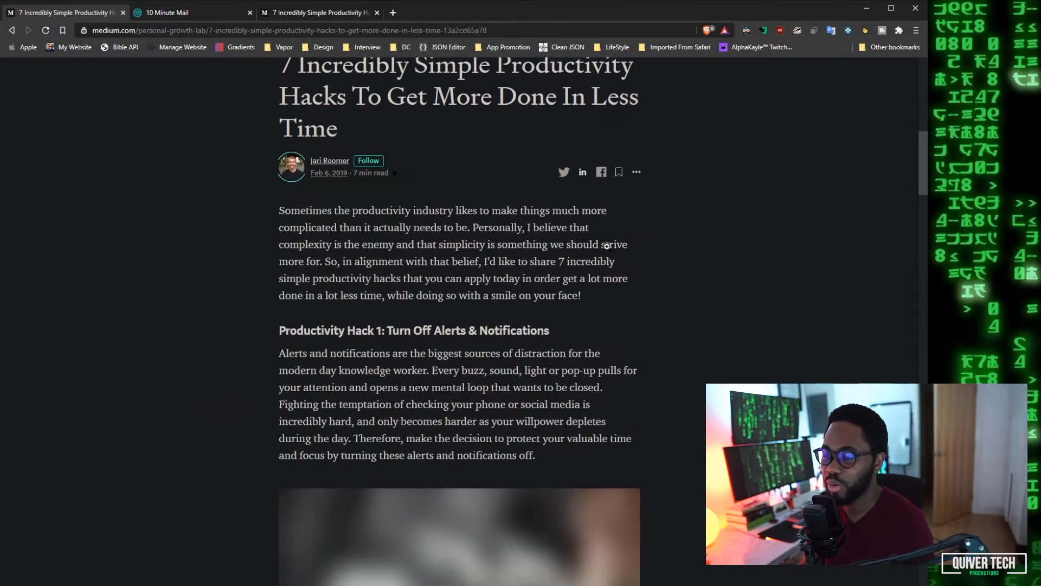
scroll("down", 3)
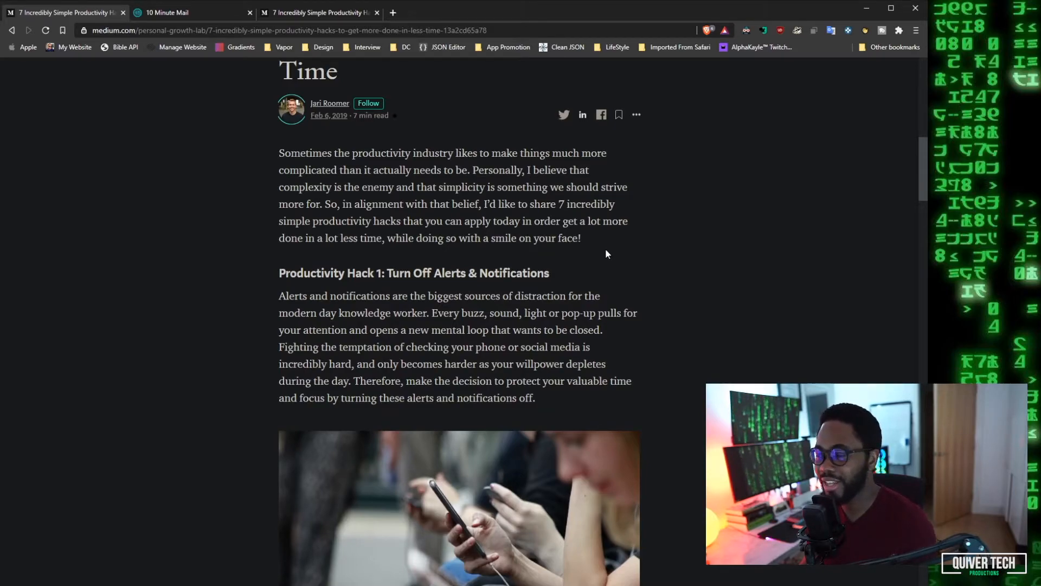
scroll("up", 3)
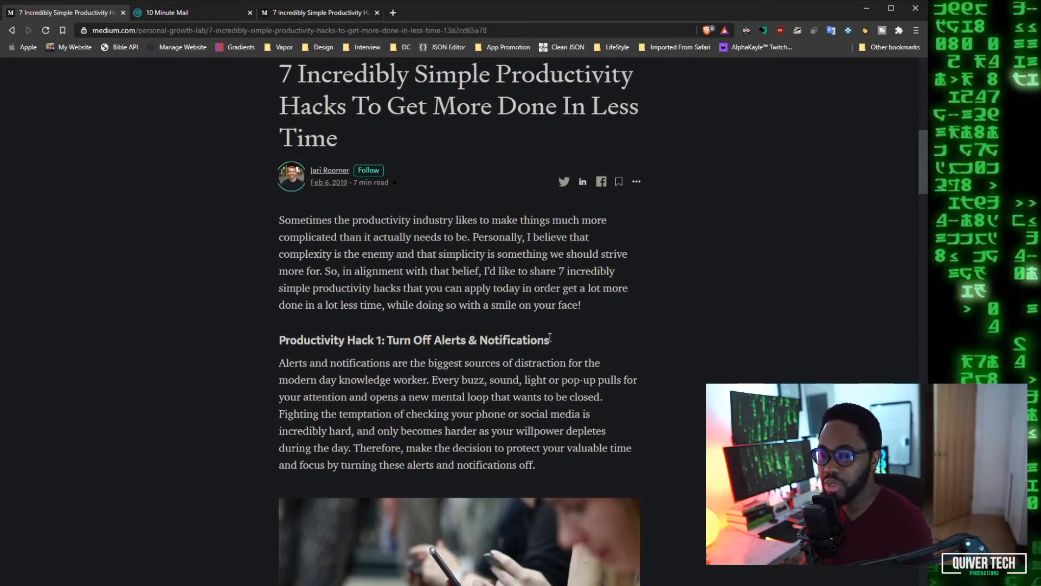
scroll("up", 3)
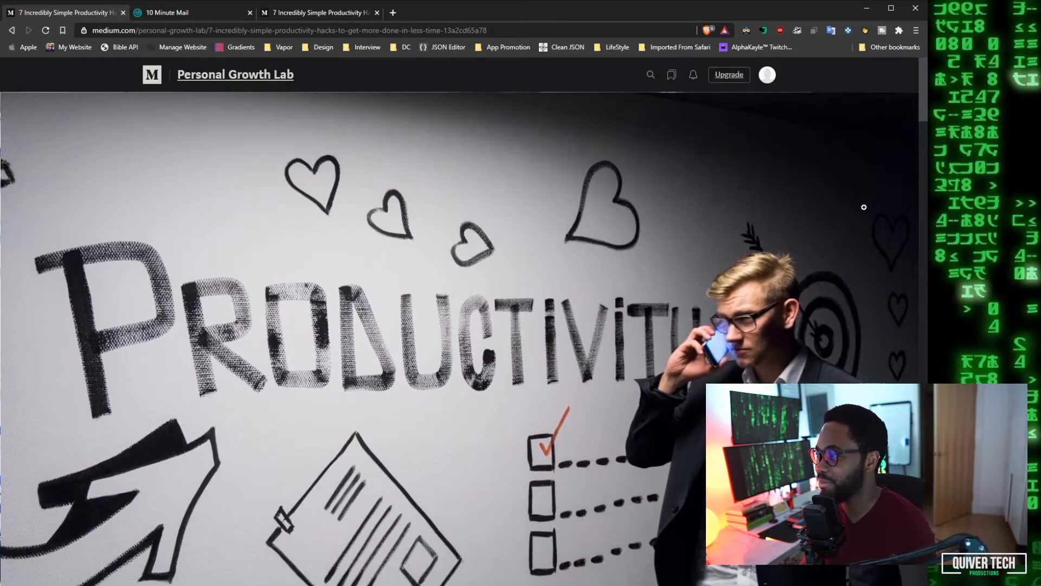
left_click(767, 75)
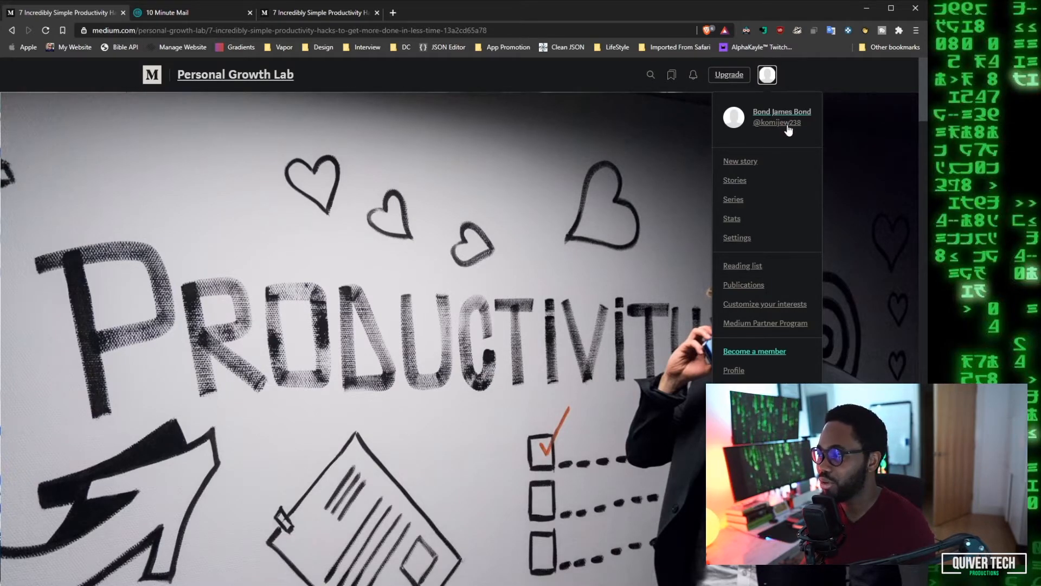
mouse_move(779, 130)
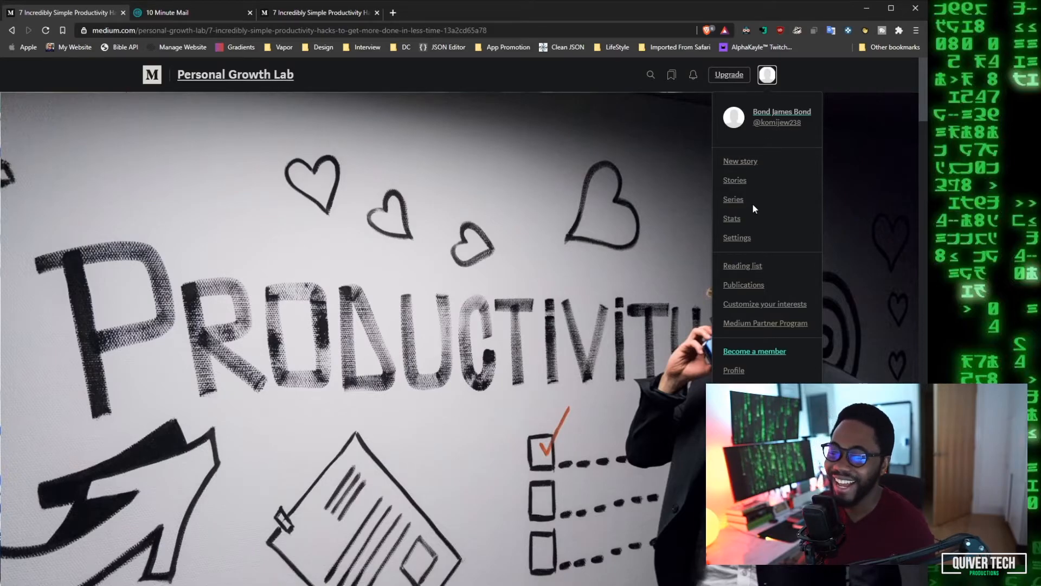
scroll("down", 3)
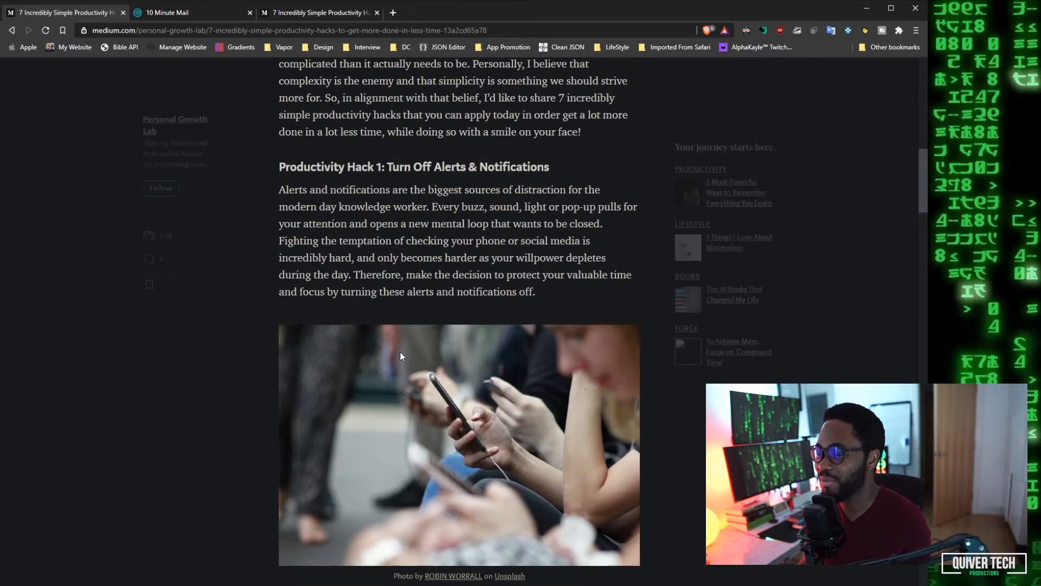